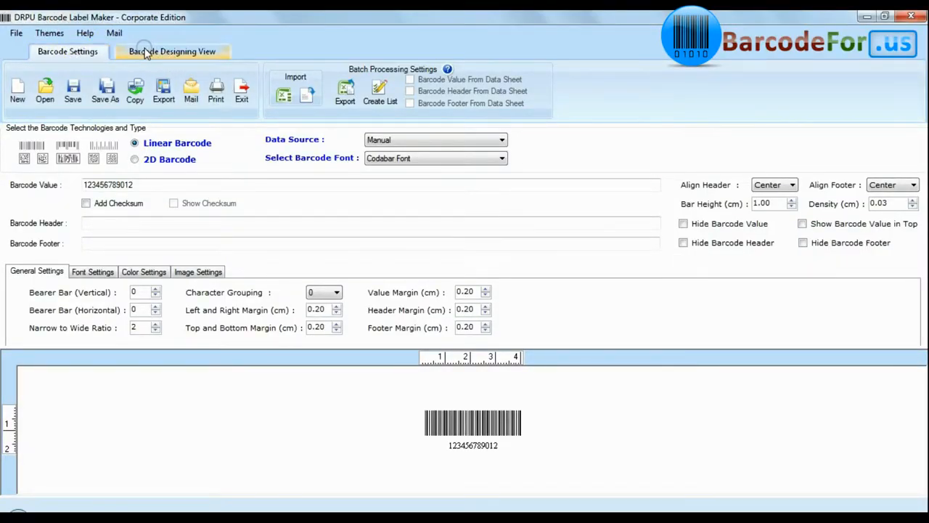
Give the rounded label card a Solid Brush background in the designing view and insert a linear barcode
{"action": "left_click", "coordinate": [171, 51]}
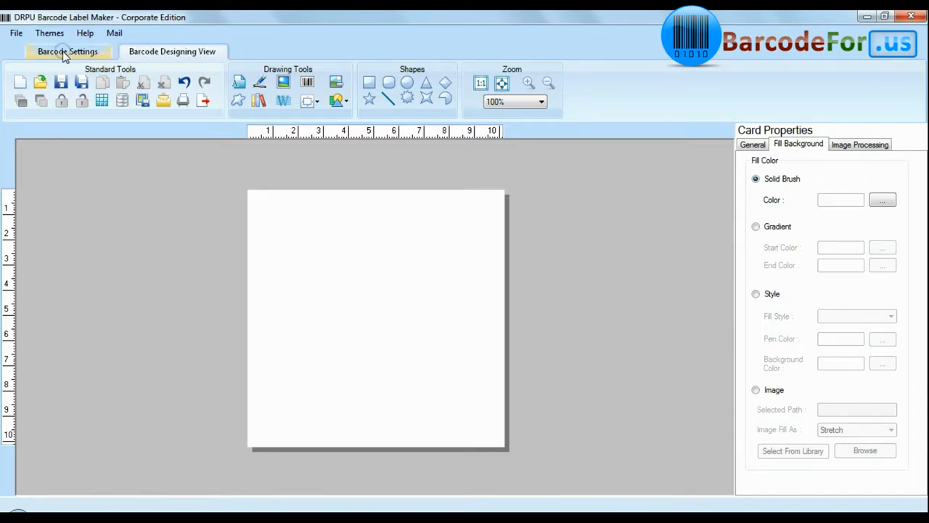
{"action": "left_click", "coordinate": [67, 51]}
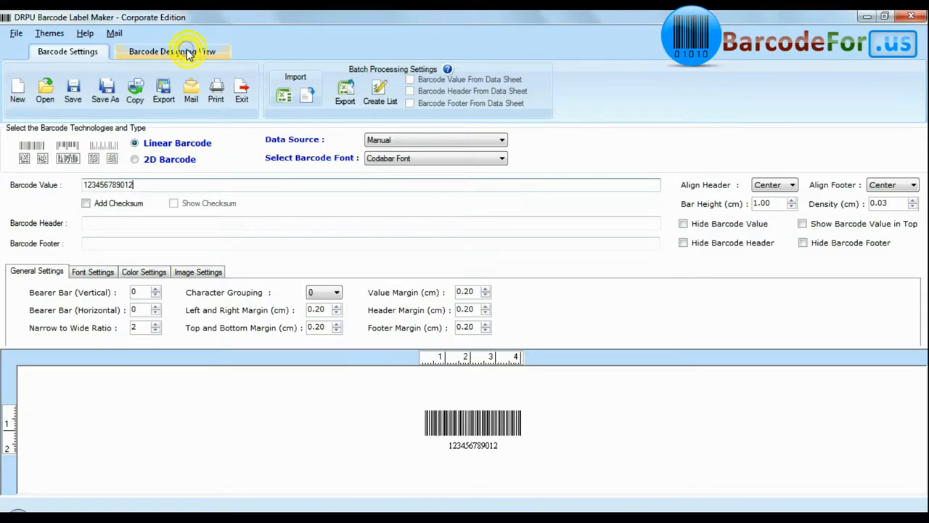
{"action": "left_click", "coordinate": [172, 51]}
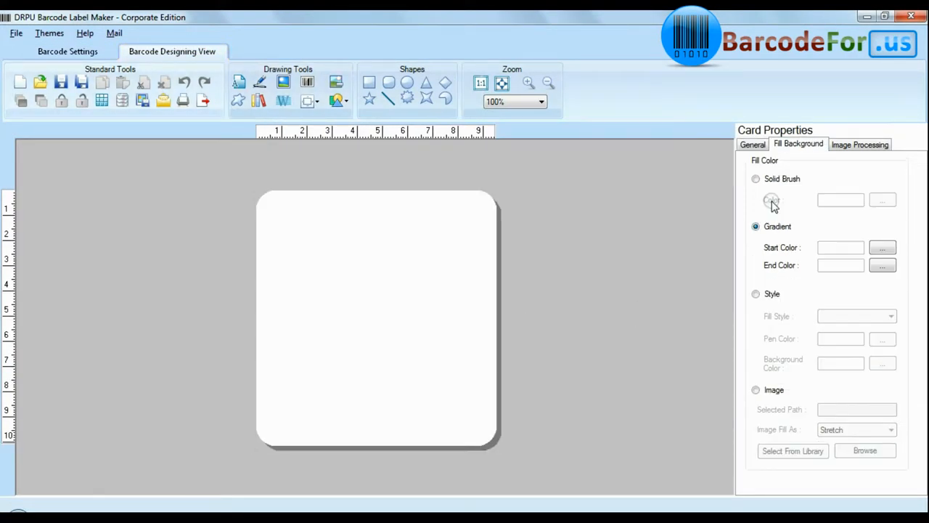
{"action": "left_click", "coordinate": [755, 178]}
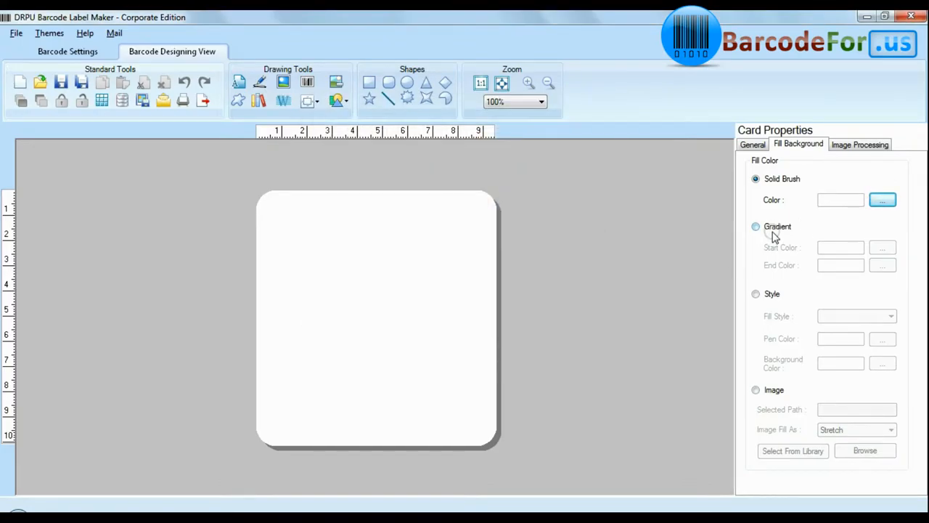
{"action": "left_click", "coordinate": [755, 227]}
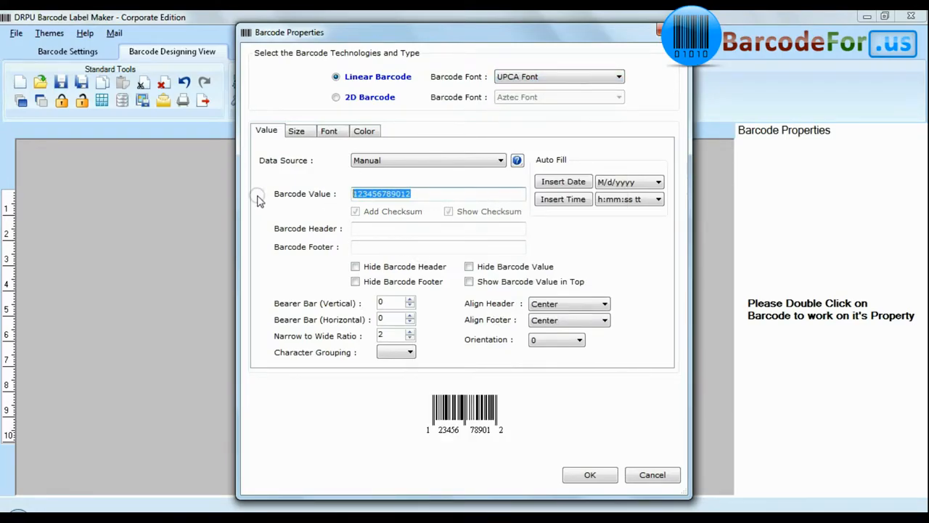
{"action": "type", "text": "783545774776"}
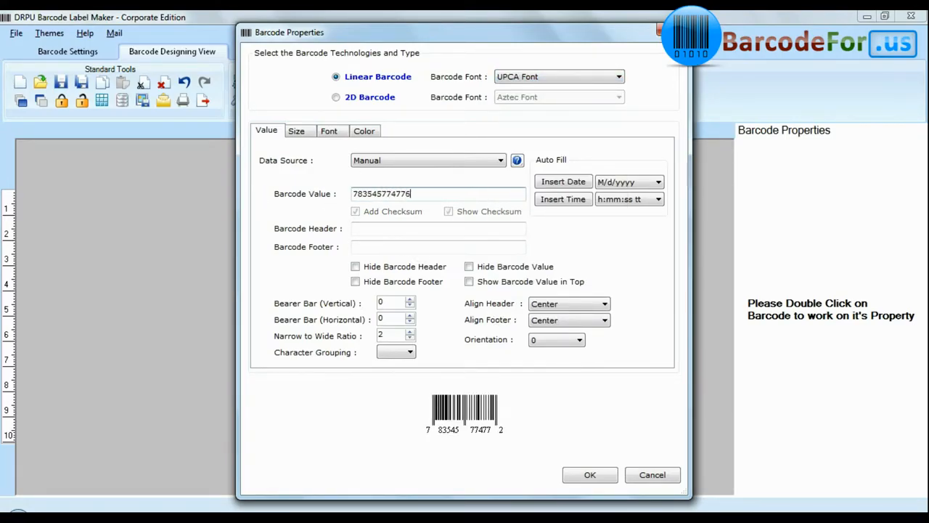
{"action": "type", "text": "Batch No.: MK"}
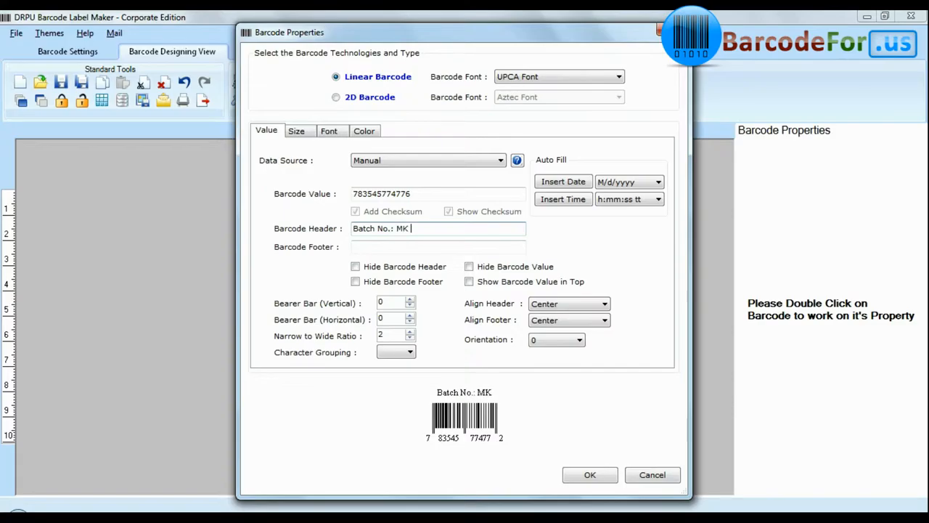
{"action": "left_click", "coordinate": [297, 131]}
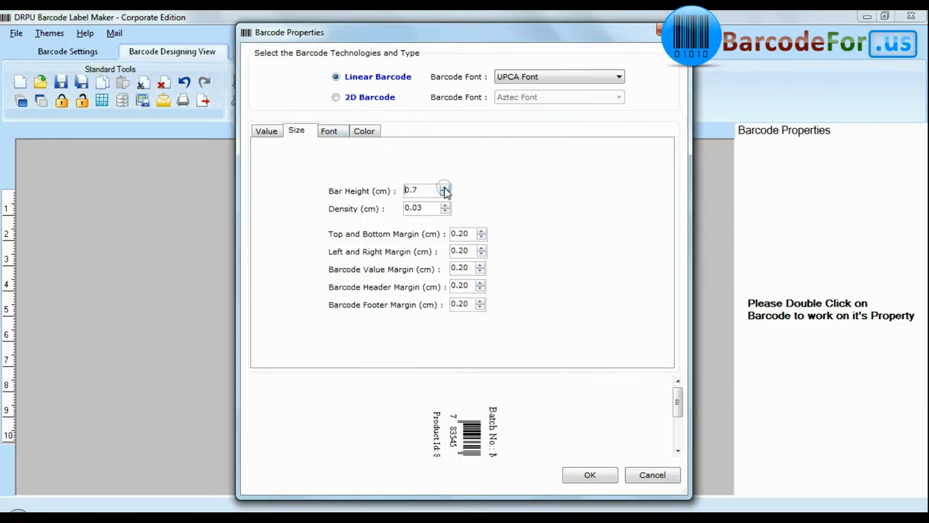
{"action": "left_click", "coordinate": [328, 131]}
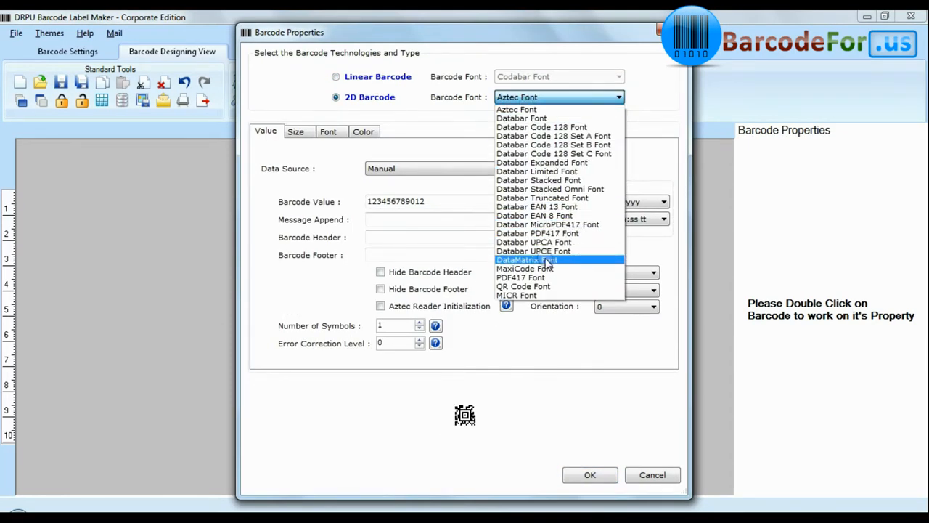
Add a DataMatrix 2D barcode and place it on the label
{"action": "left_click", "coordinate": [526, 258]}
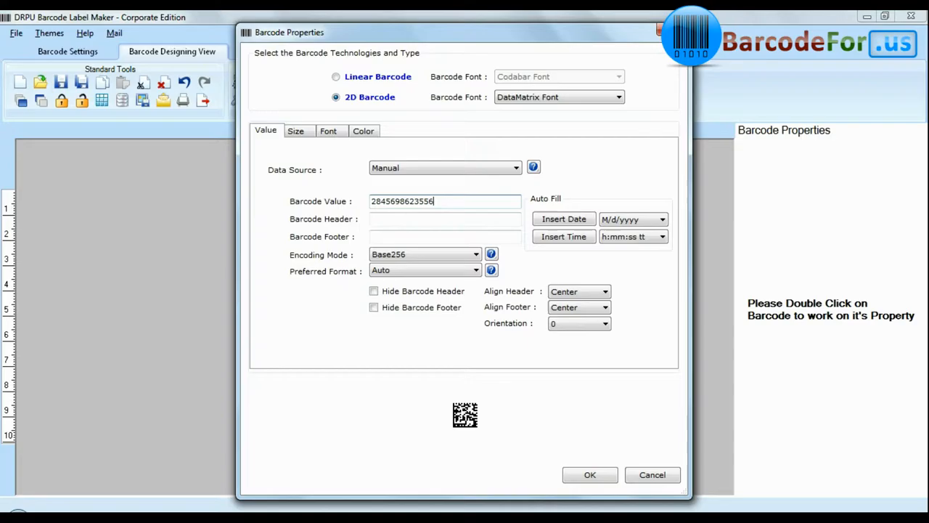
{"action": "left_click", "coordinate": [590, 474]}
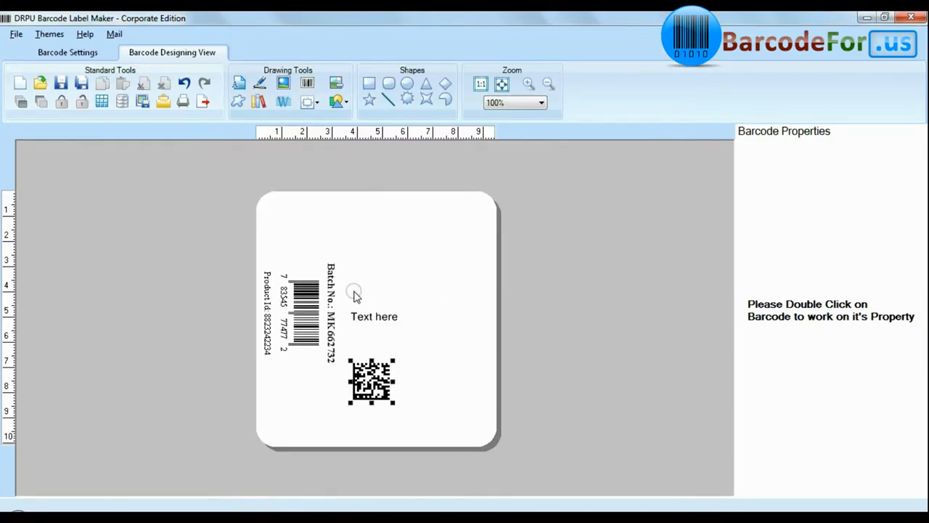
Add the DRPU SAMPLE LABEL title, recycling and library pictures, and a bottom copyright watermark
{"action": "double_click", "coordinate": [374, 316]}
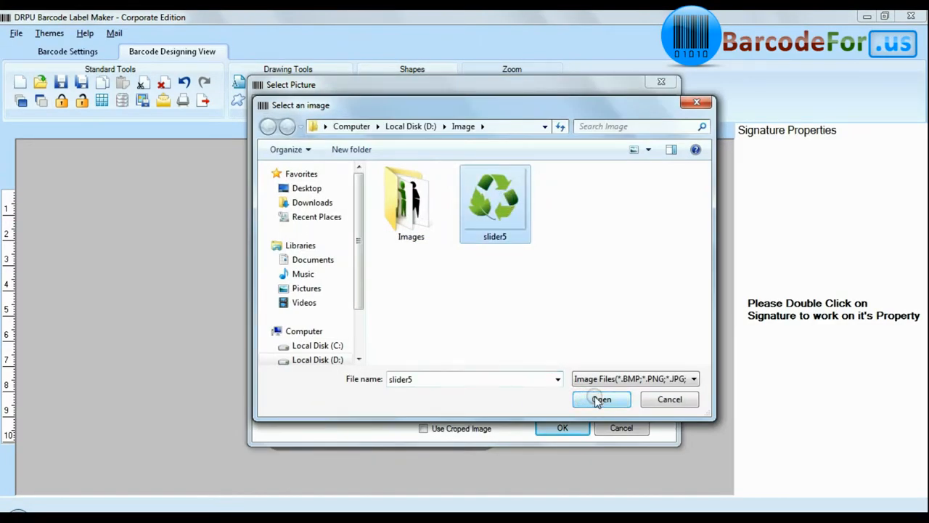
{"action": "left_click", "coordinate": [601, 399]}
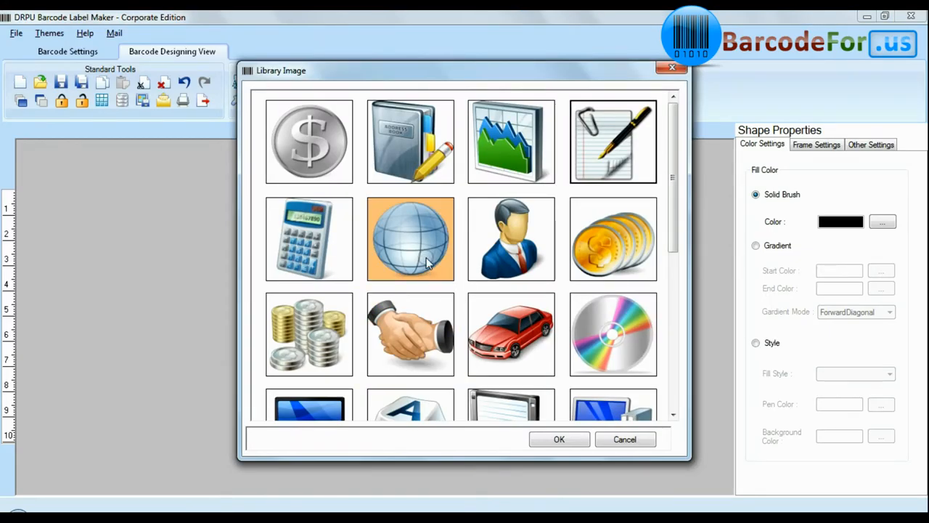
{"action": "left_click", "coordinate": [559, 438]}
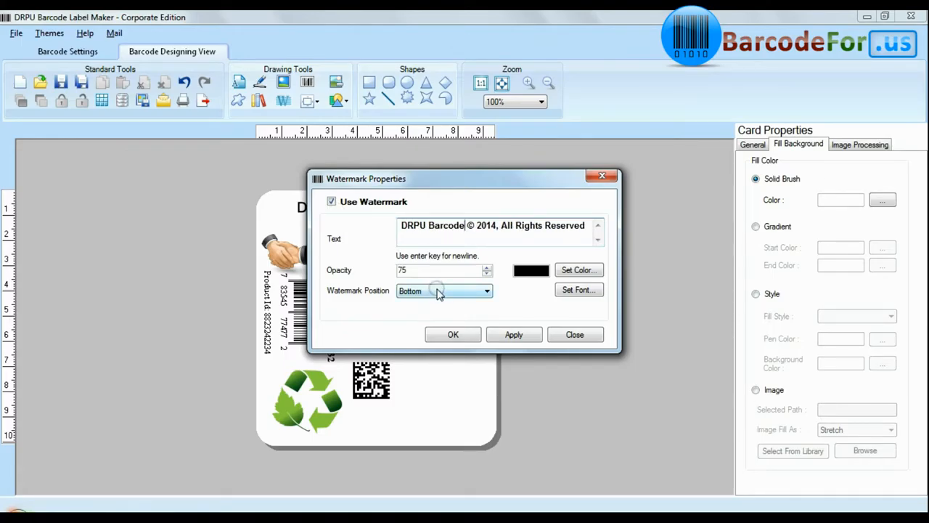
{"action": "left_click", "coordinate": [486, 290]}
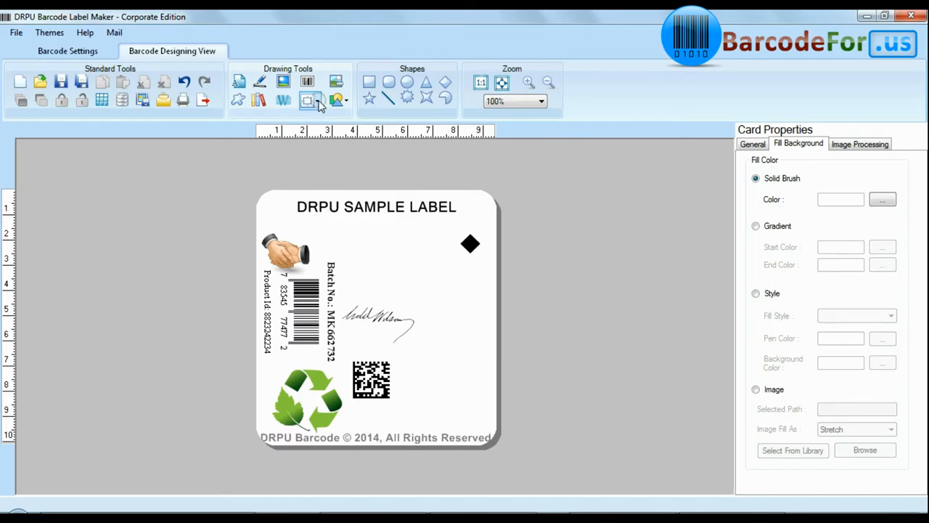
Set Maximum Labels Per Page to 6 so the A4 preview tiles six label copies
{"action": "left_click", "coordinate": [337, 100]}
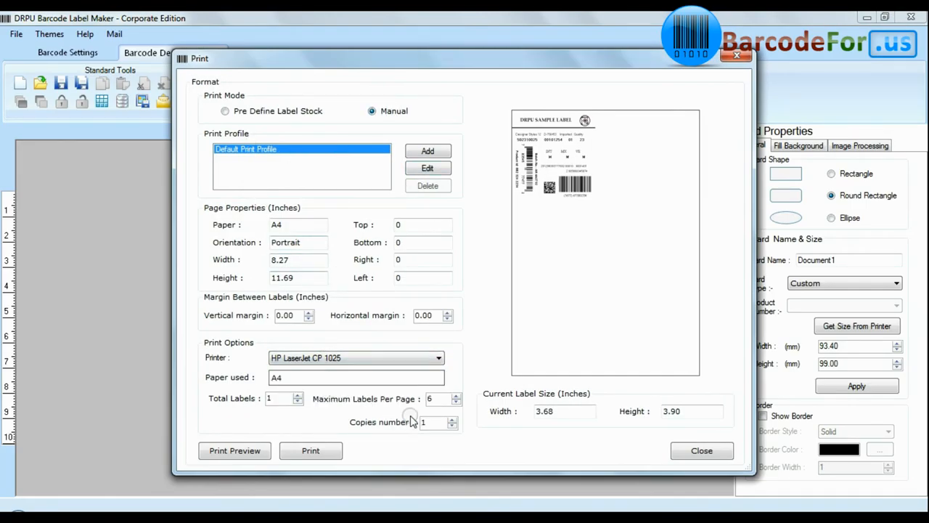
{"action": "left_click", "coordinate": [296, 395]}
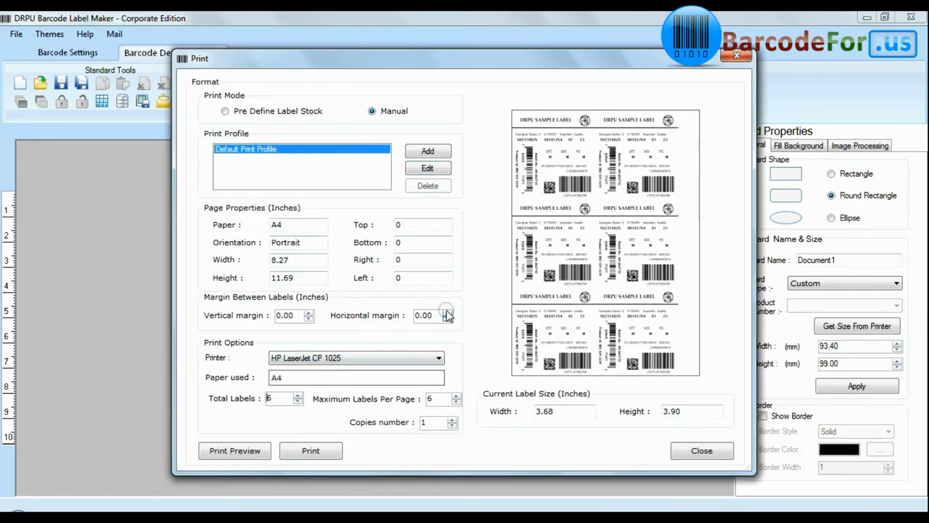